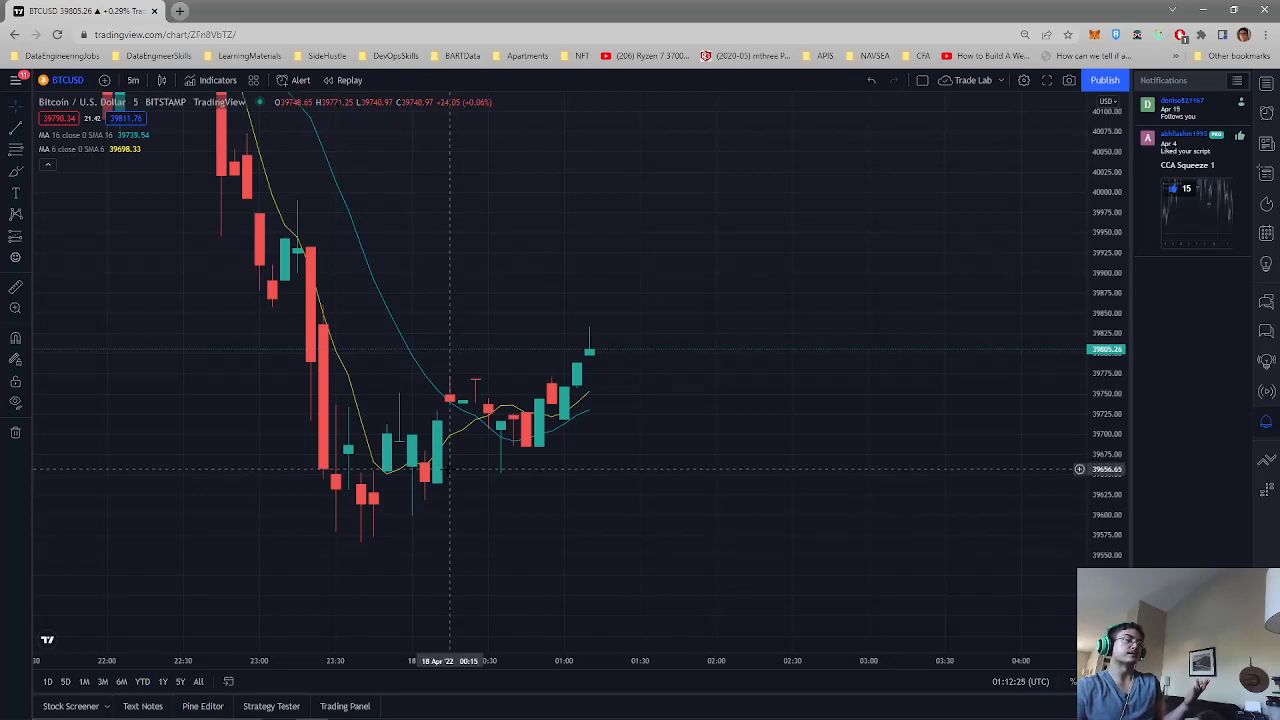
{"action": "mouse_move", "coordinate": [528, 436]}
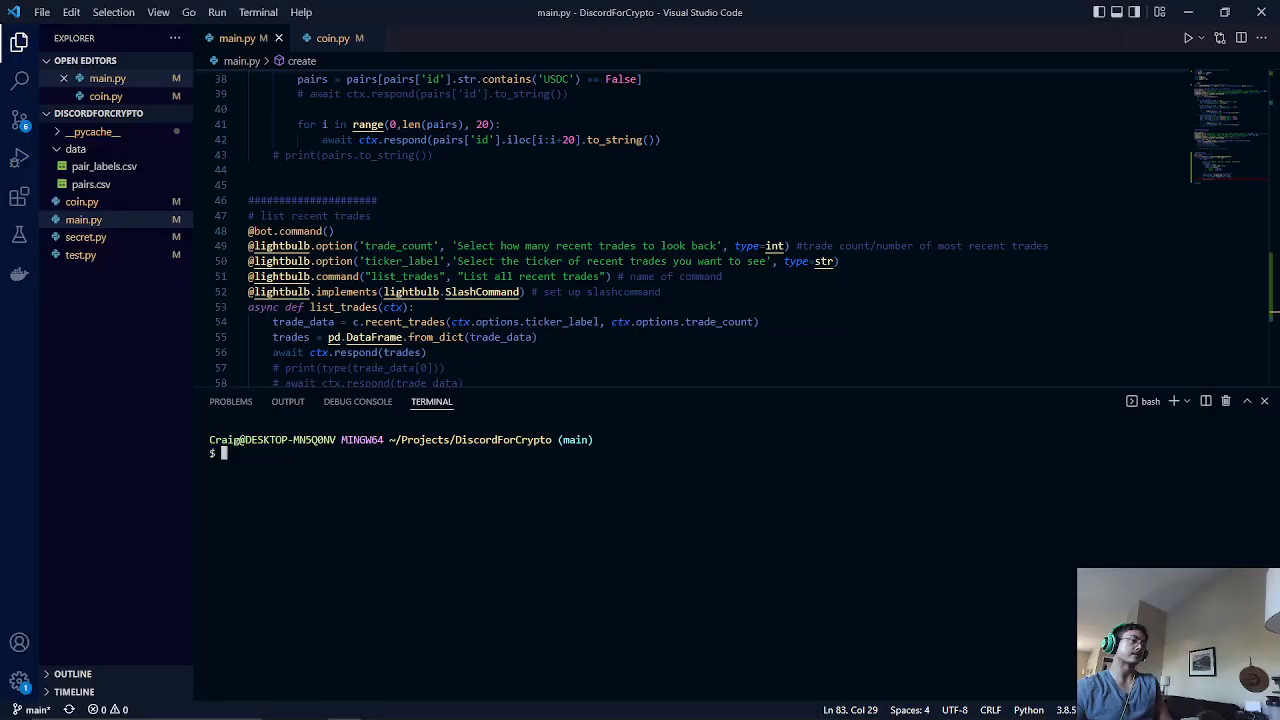
{"action": "scroll", "scroll_direction": "down", "scroll_amount": 3}
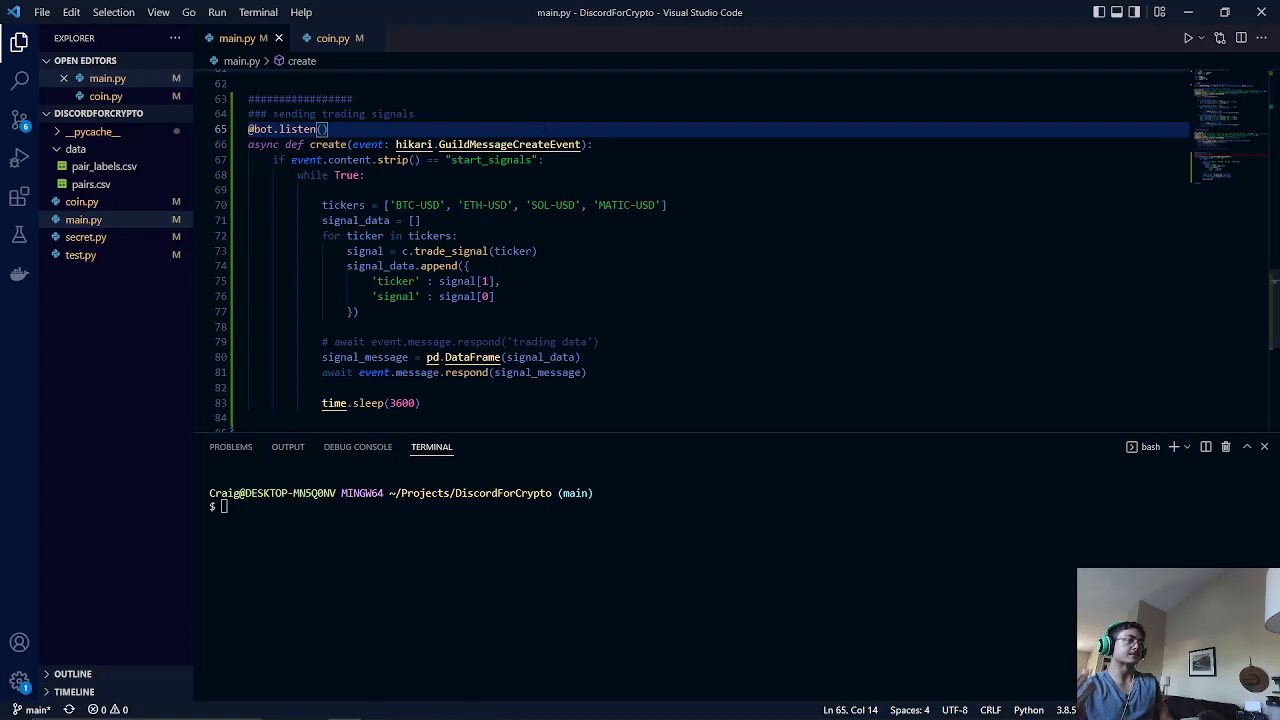
{"action": "scroll", "scroll_direction": "down", "scroll_amount": 3}
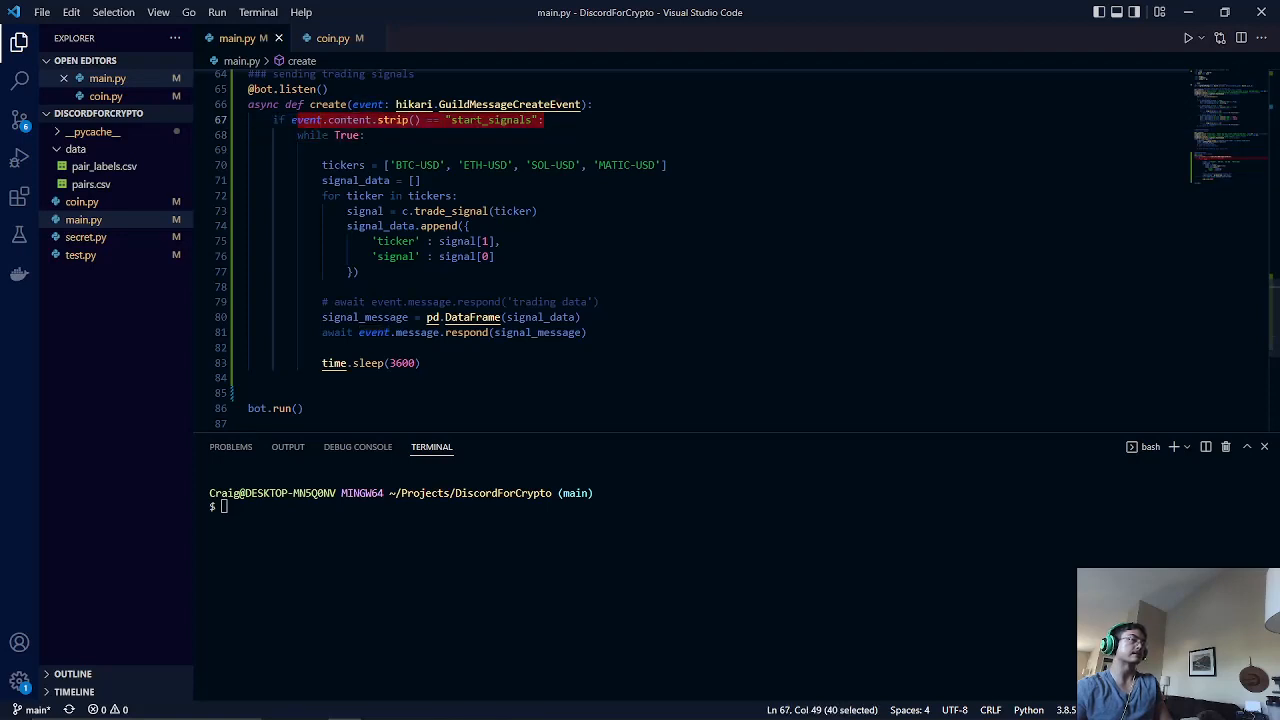
{"action": "mouse_move", "coordinate": [508, 104]}
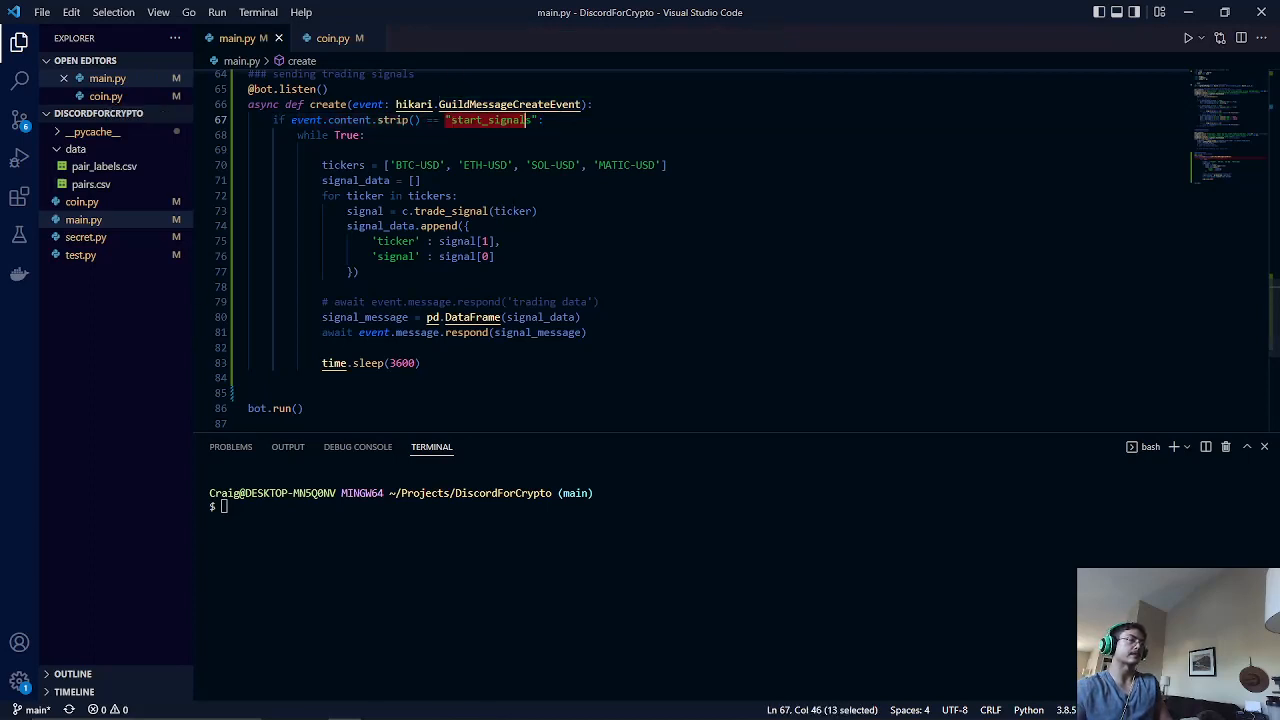
{"action": "mouse_move", "coordinate": [518, 212]}
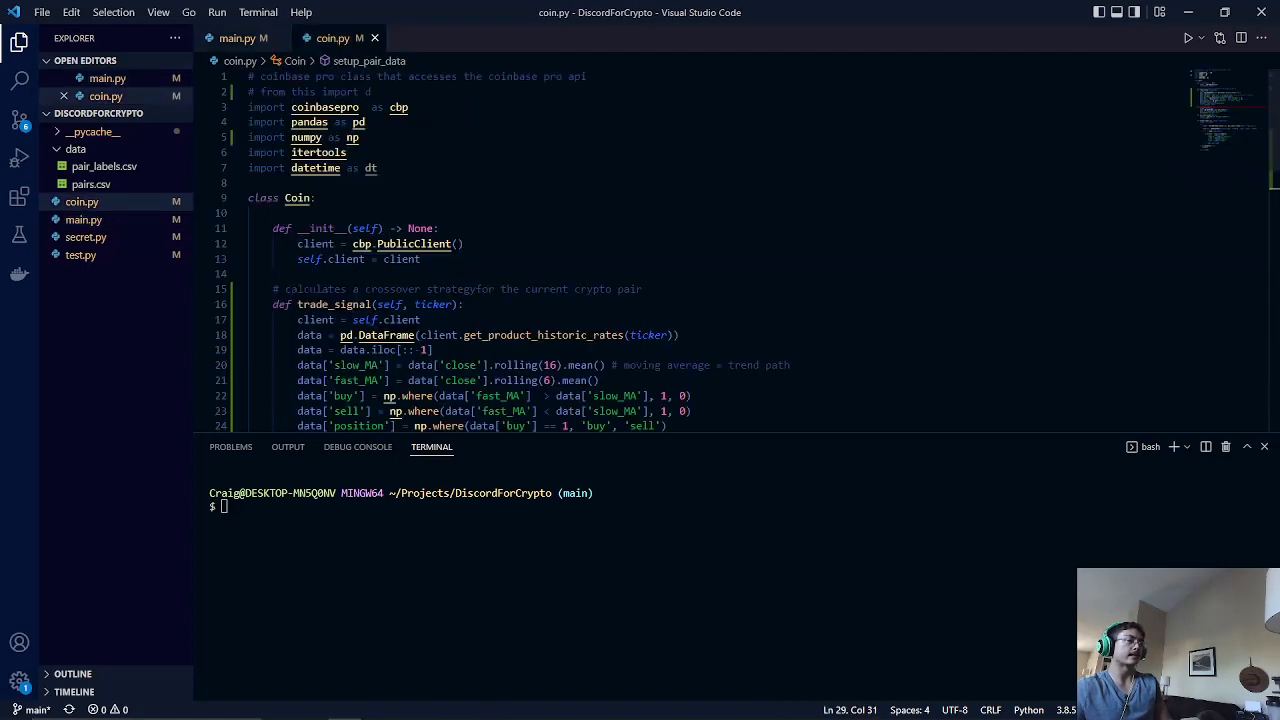
Scroll to coin.py's trade_signal method and highlight its returned position, ticker values.
{"action": "scroll", "scroll_direction": "down", "scroll_amount": 3}
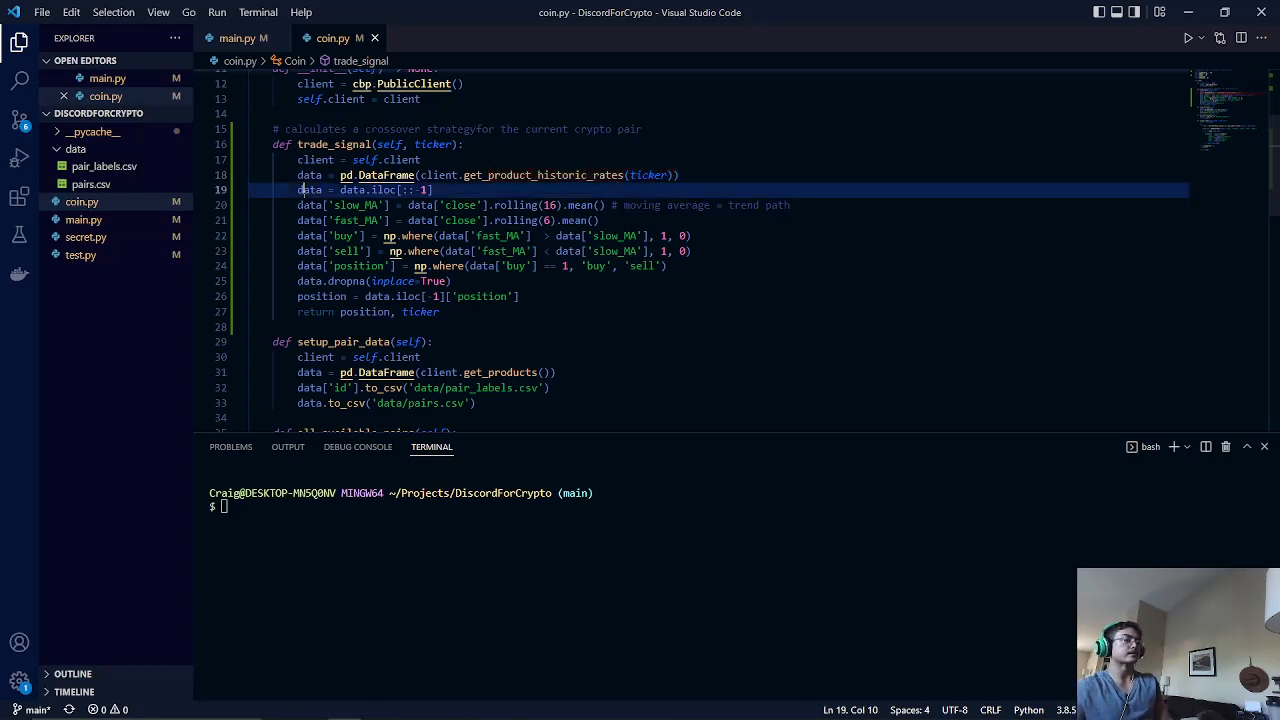
{"action": "left_click_drag", "start_coordinate": [298, 204], "coordinate": [528, 264]}
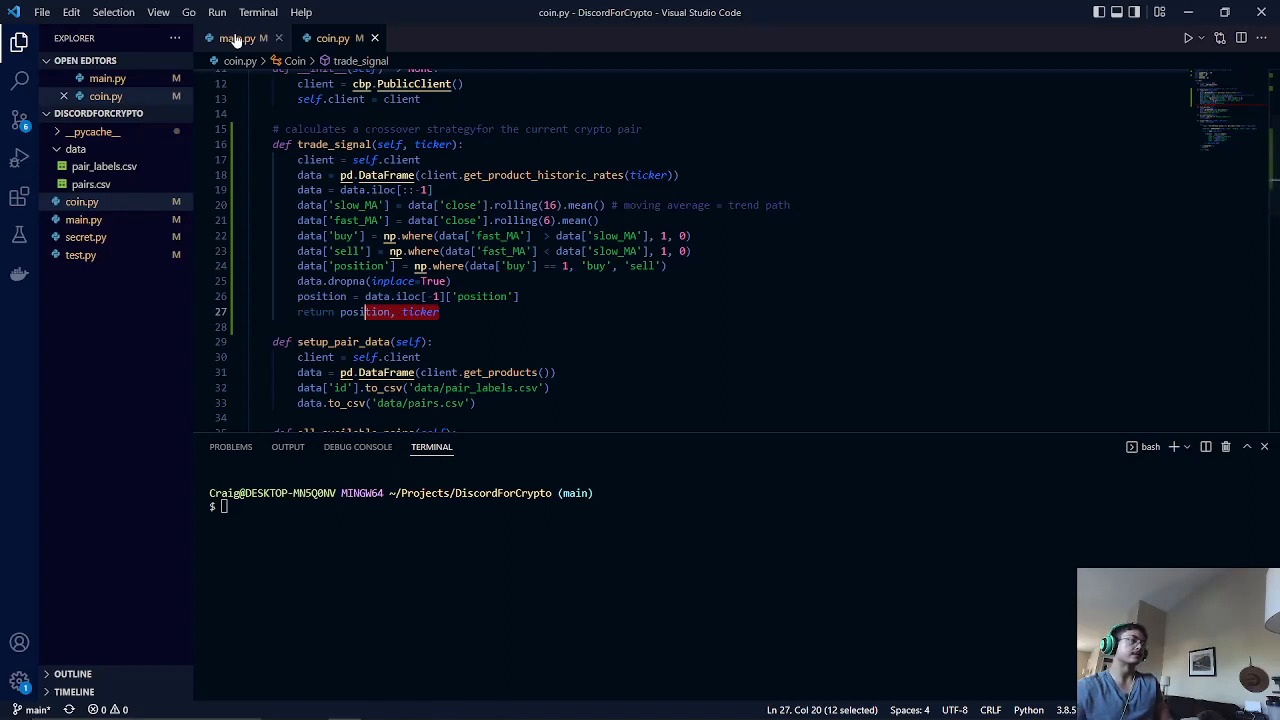
Return to main.py and run python main.py in the terminal to start the bot.
{"action": "left_click", "coordinate": [230, 38]}
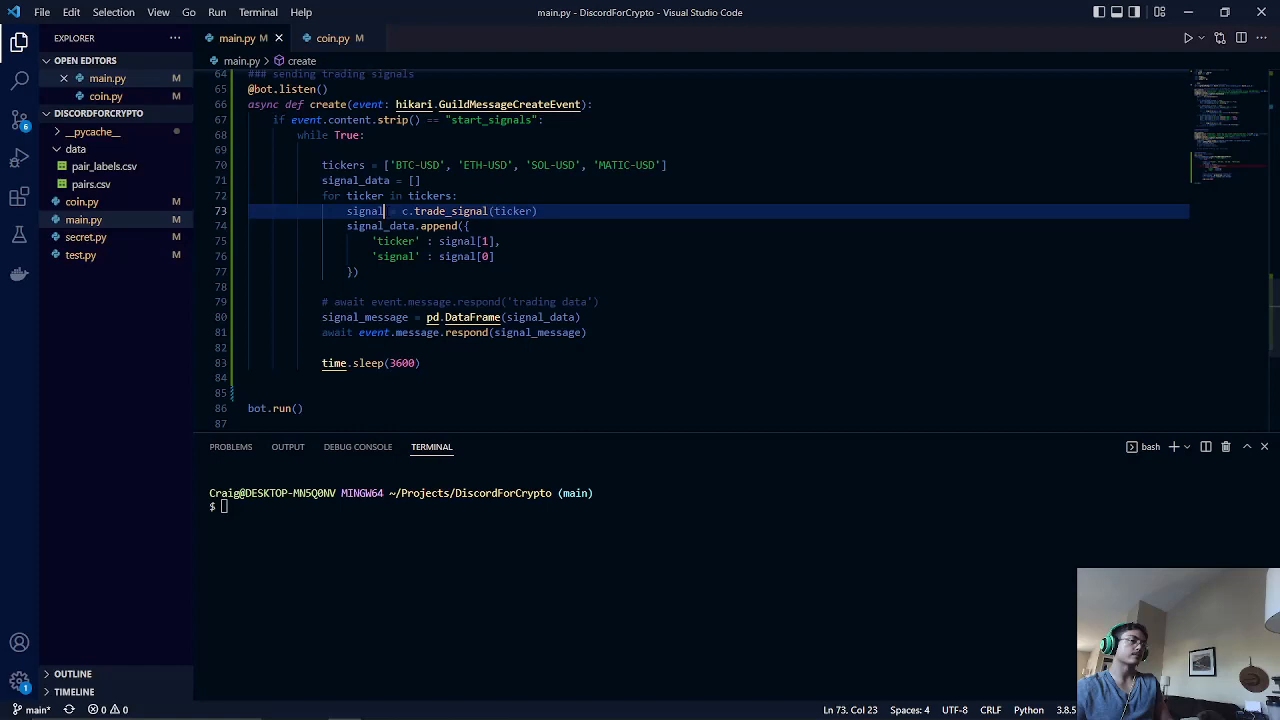
{"action": "double_click", "coordinate": [364, 212]}
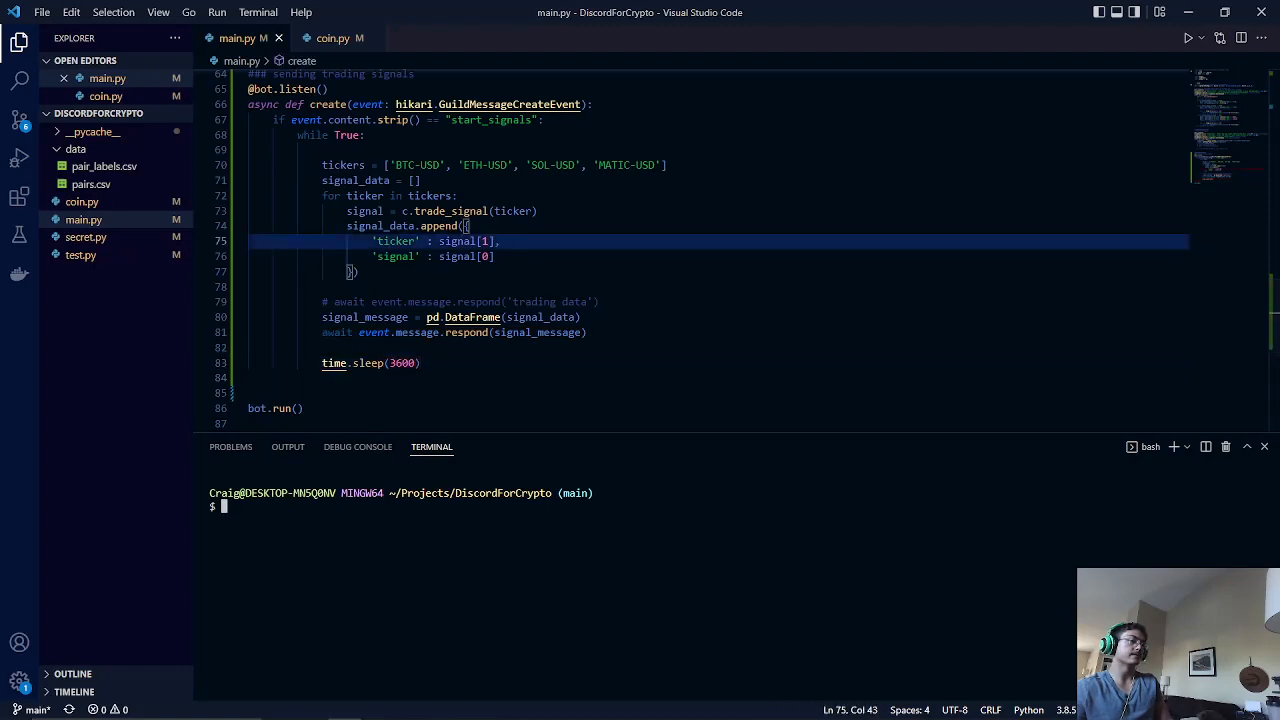
{"action": "type", "text": "pytho"}
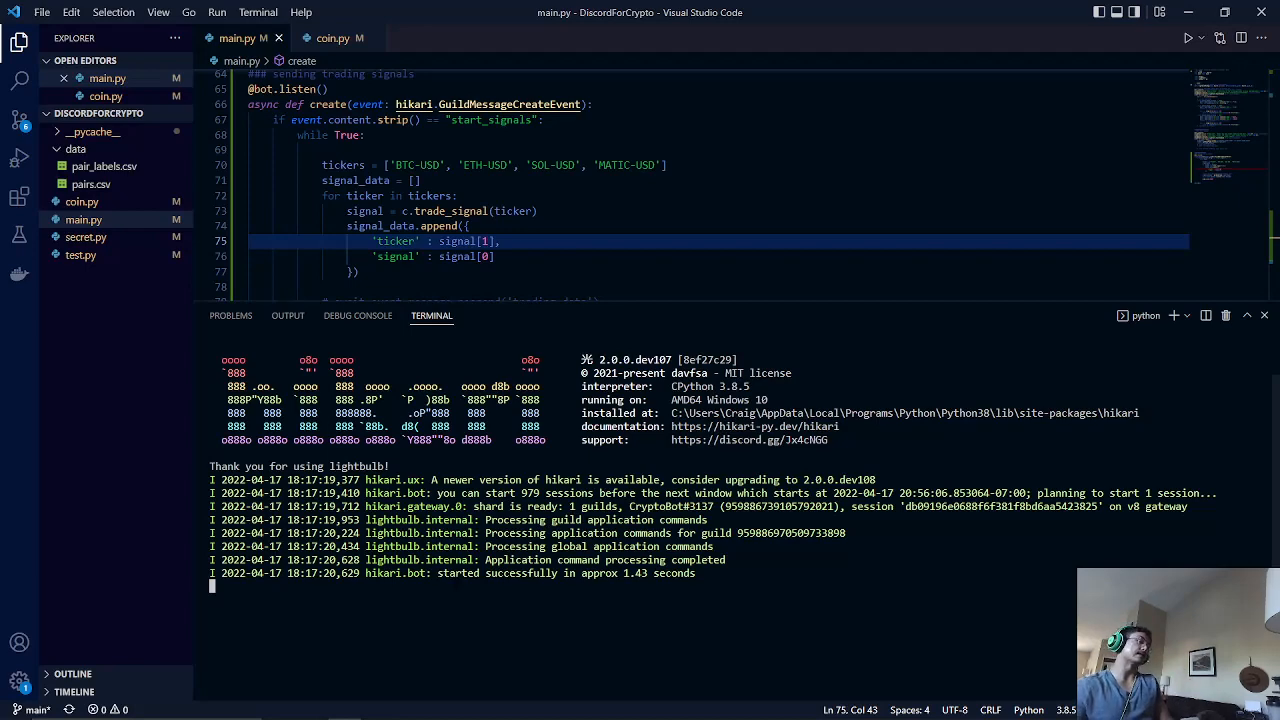
Switch to Discord's #signals channel with CryptoBot online and focus the message box.
{"action": "key", "text": "alt+tab"}
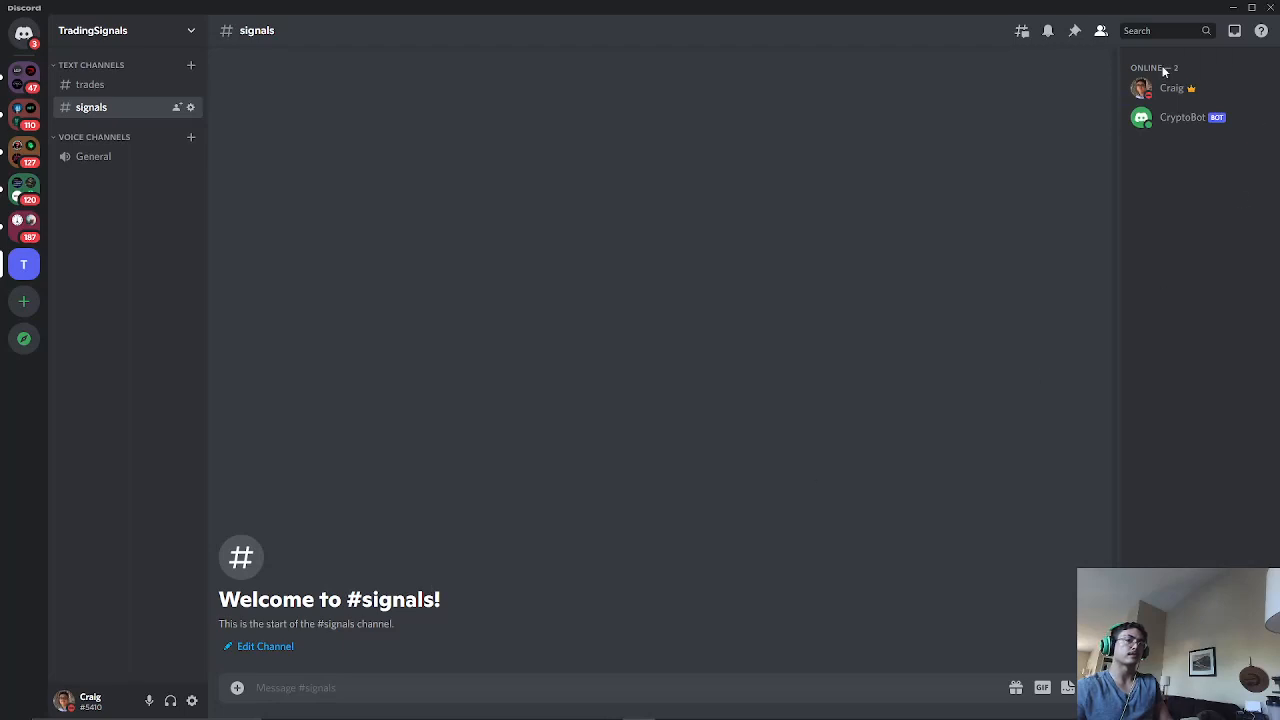
{"action": "mouse_move", "coordinate": [1198, 146]}
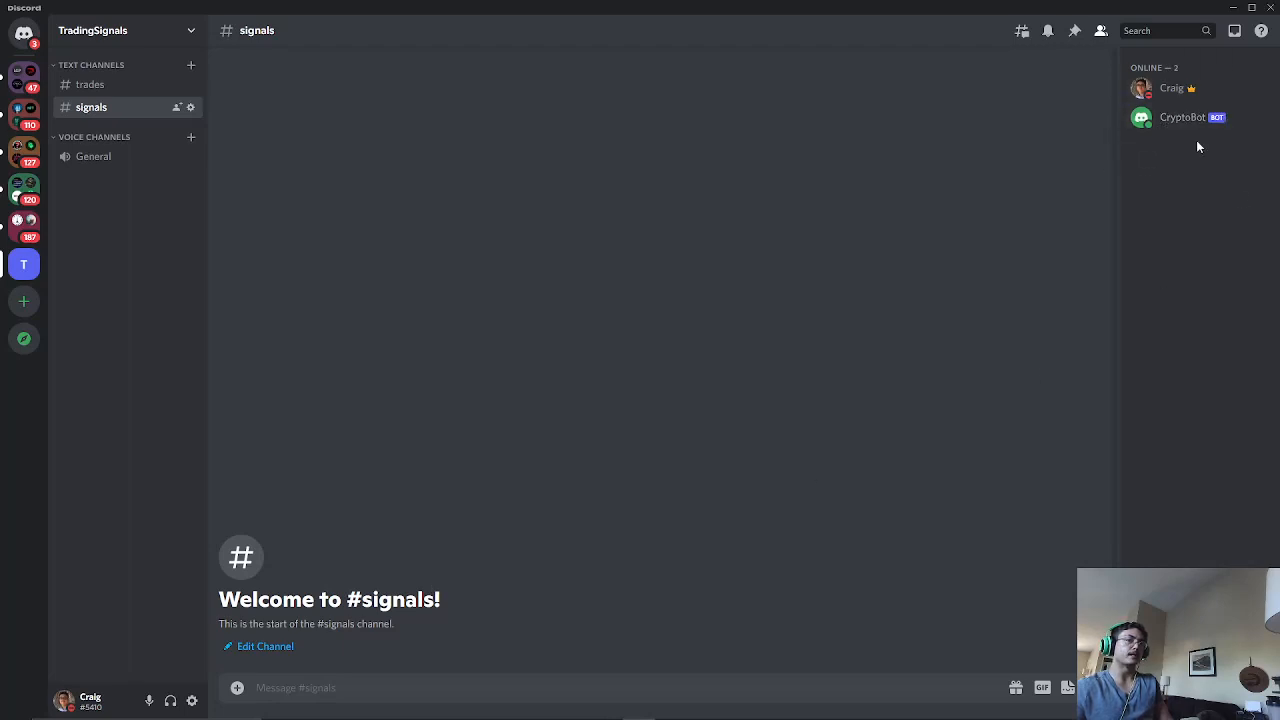
{"action": "mouse_move", "coordinate": [1116, 252]}
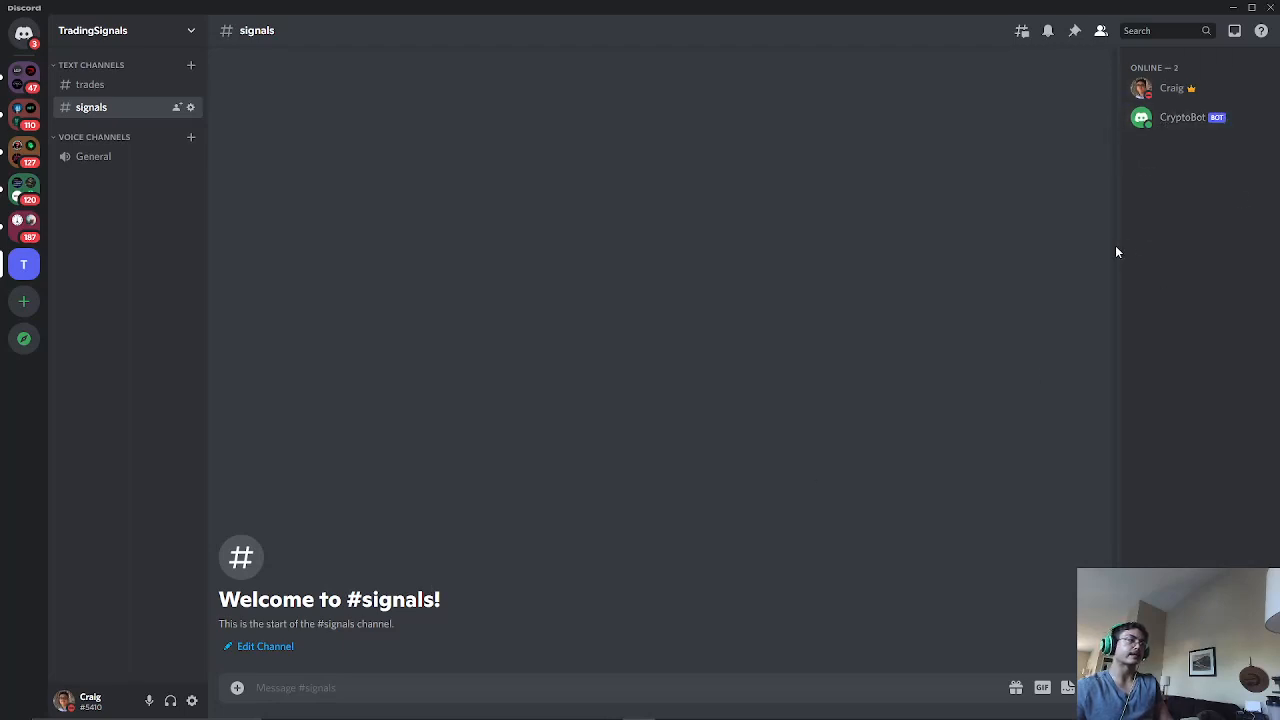
{"action": "left_click", "coordinate": [412, 688]}
{"action": "type", "text": "s"}
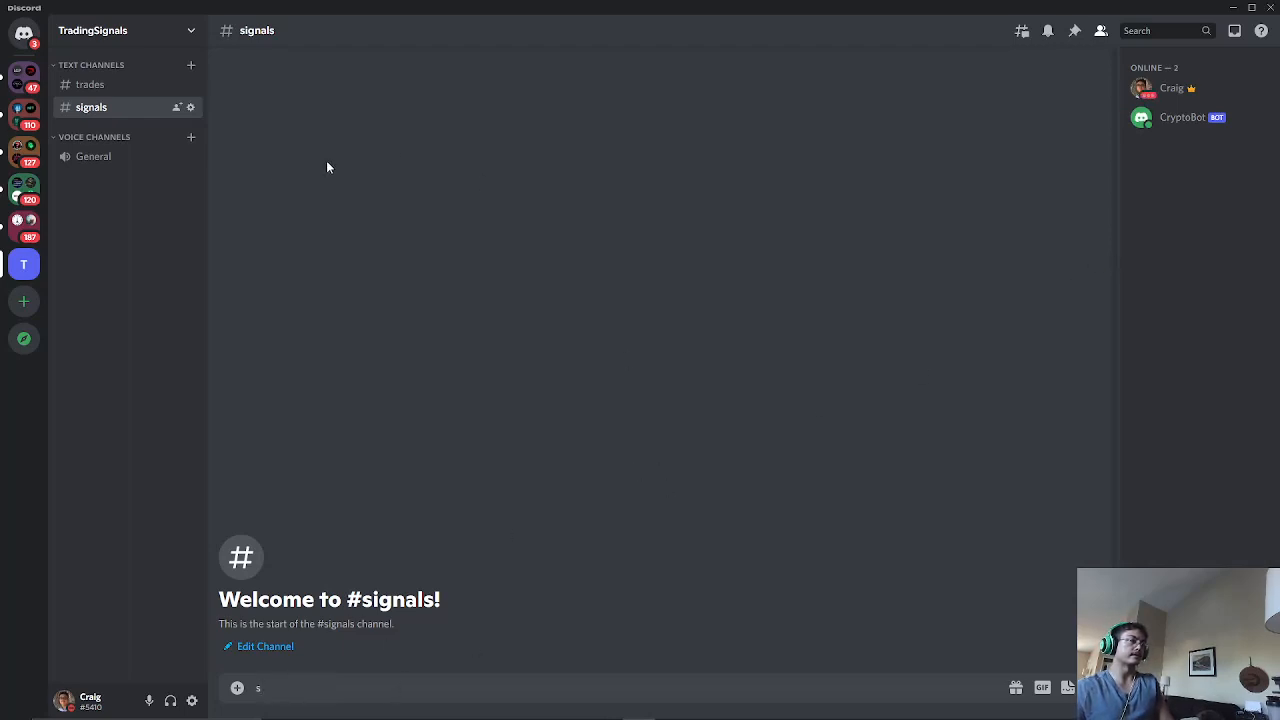
{"action": "mouse_move", "coordinate": [140, 118]}
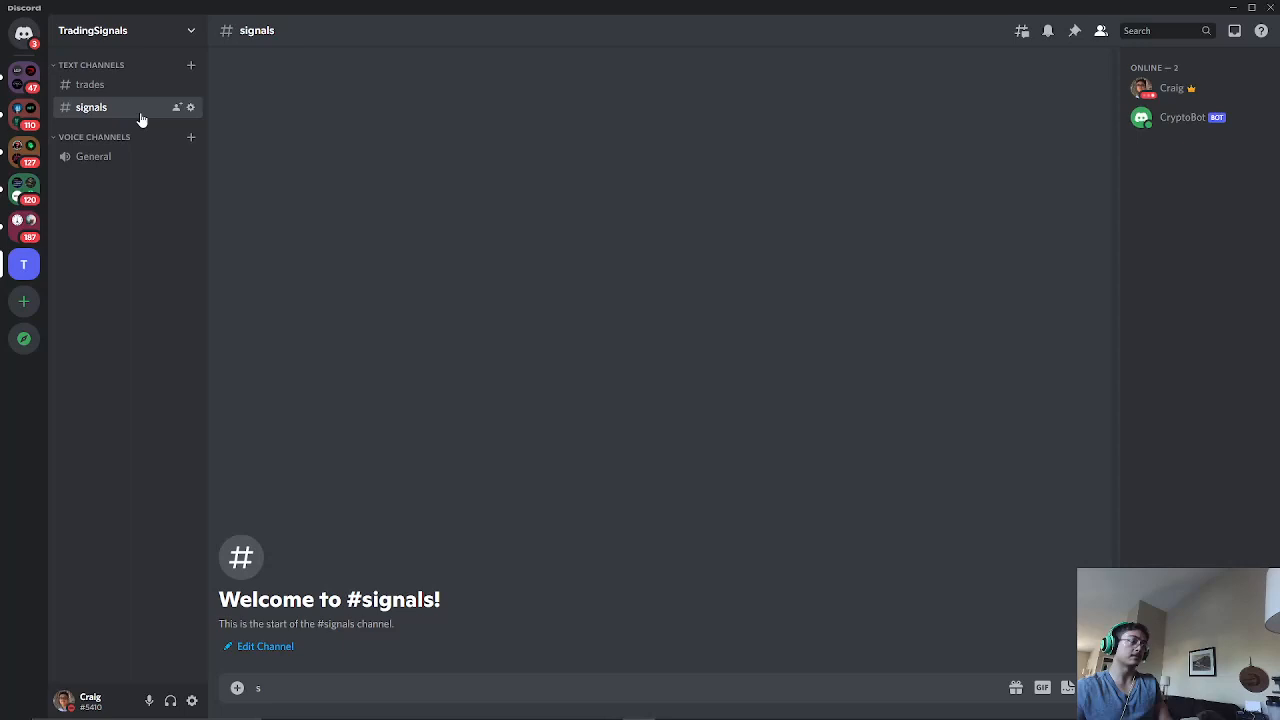
Send start_signals so CryptoBot posts buy signals for BTC-USD, ETH-USD, SOL-USD and MATIC-USD.
{"action": "type", "text": "start"}
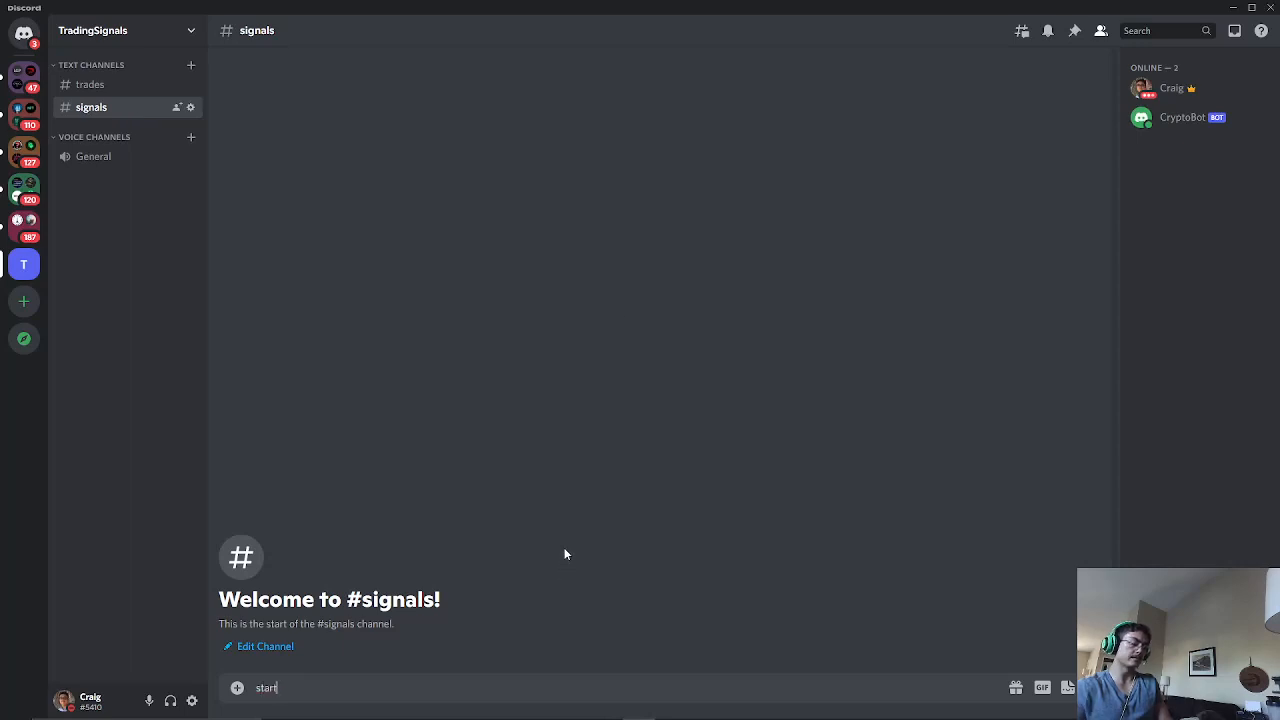
{"action": "key", "text": "Enter"}
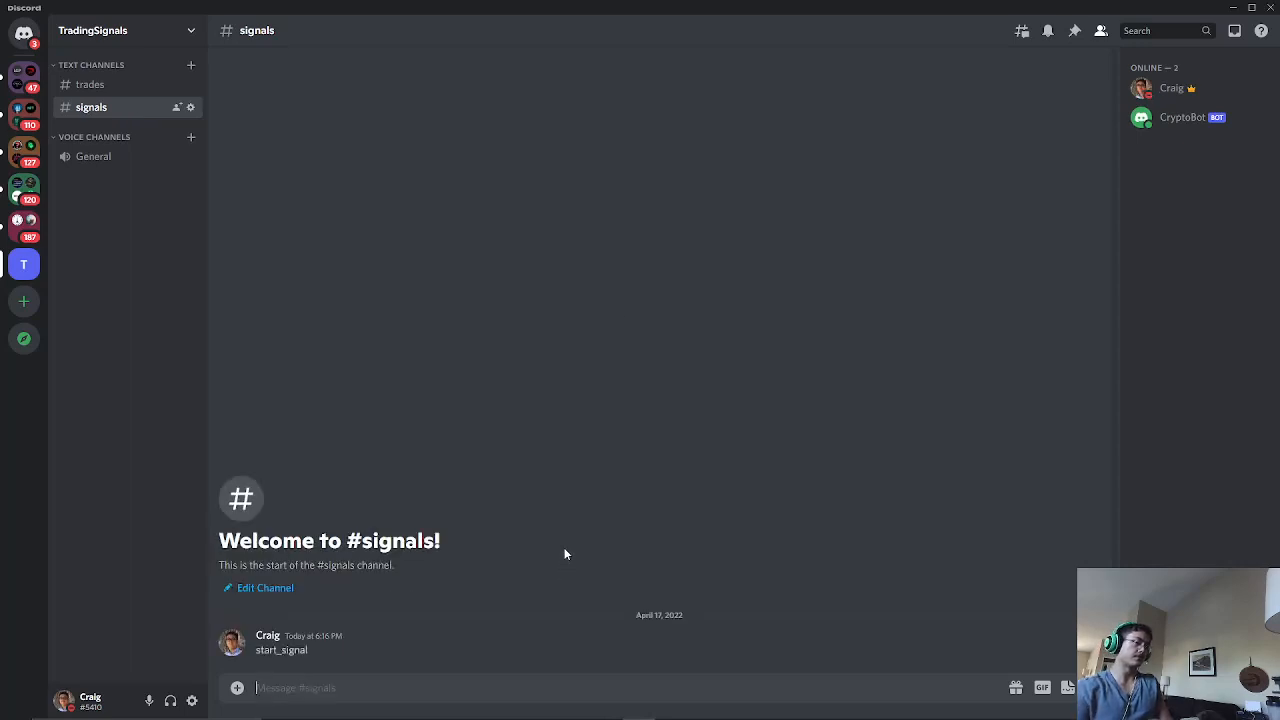
{"action": "mouse_move", "coordinate": [616, 374]}
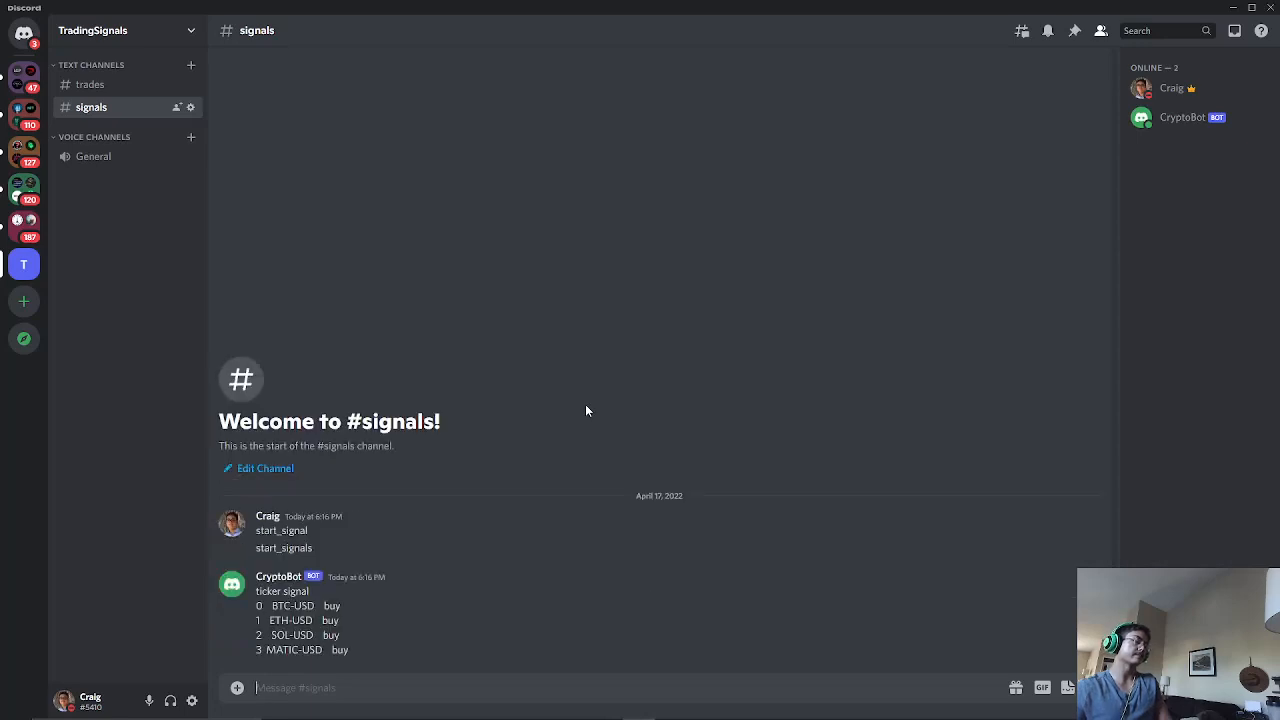
{"action": "mouse_move", "coordinate": [398, 610]}
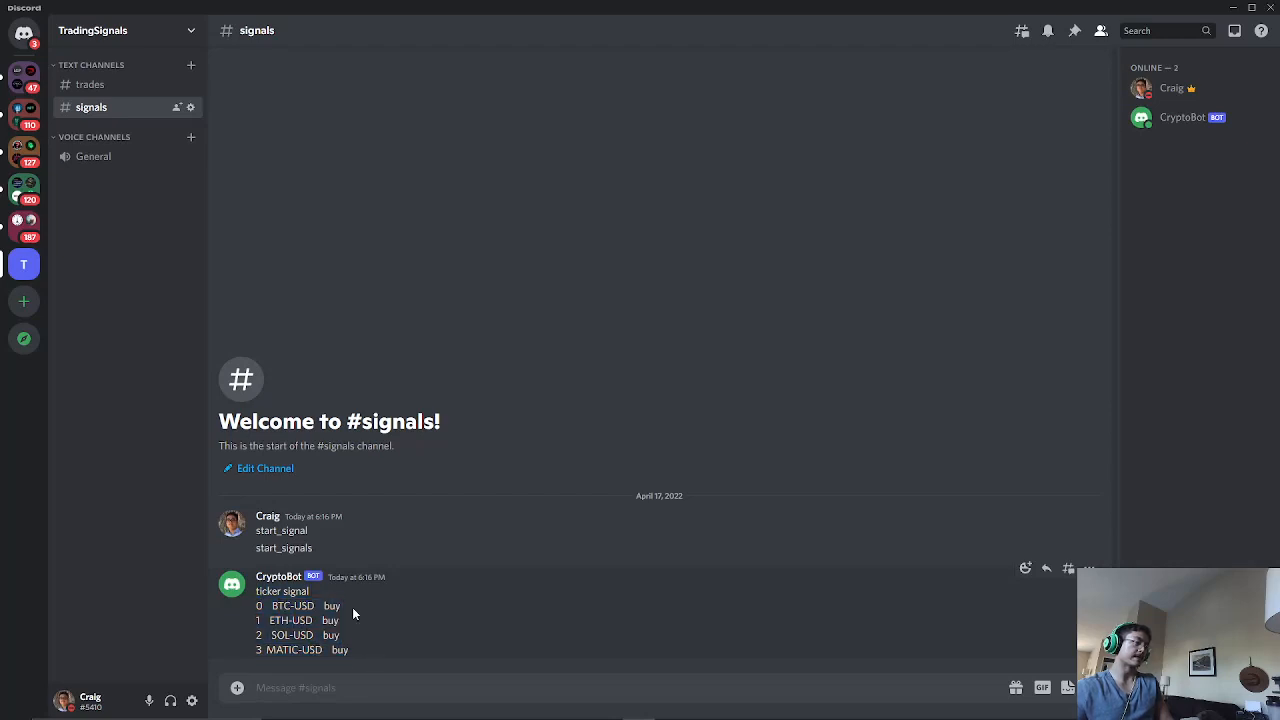
{"action": "double_click", "coordinate": [292, 604]}
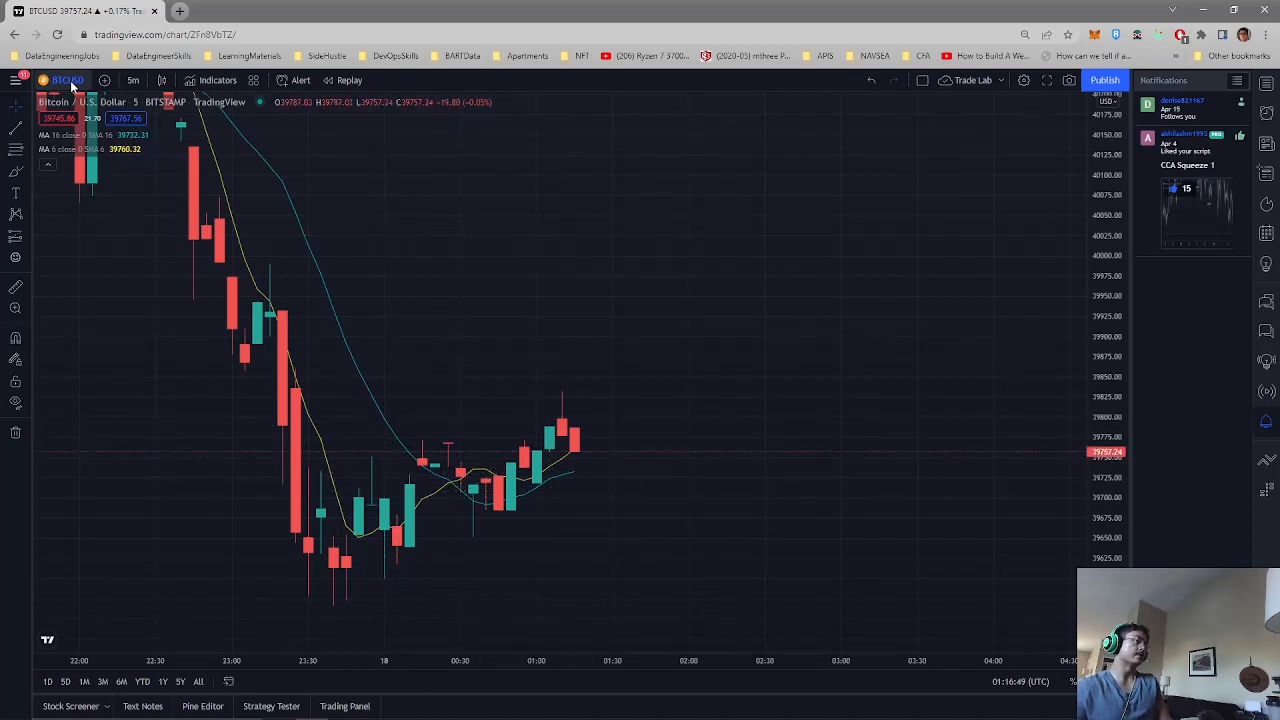
Switch the TradingView chart to ETHUSD and then to SOLUSD via symbol search.
{"action": "left_click", "coordinate": [68, 80]}
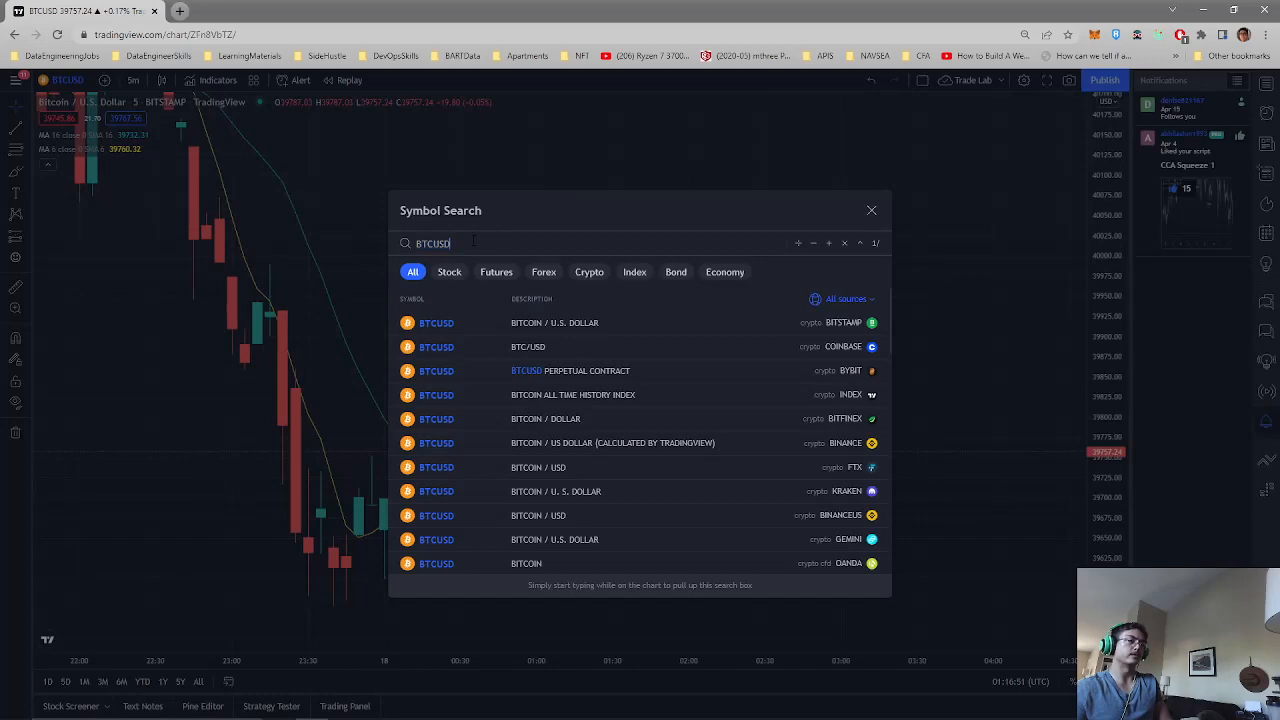
{"action": "type", "text": "ETHUS"}
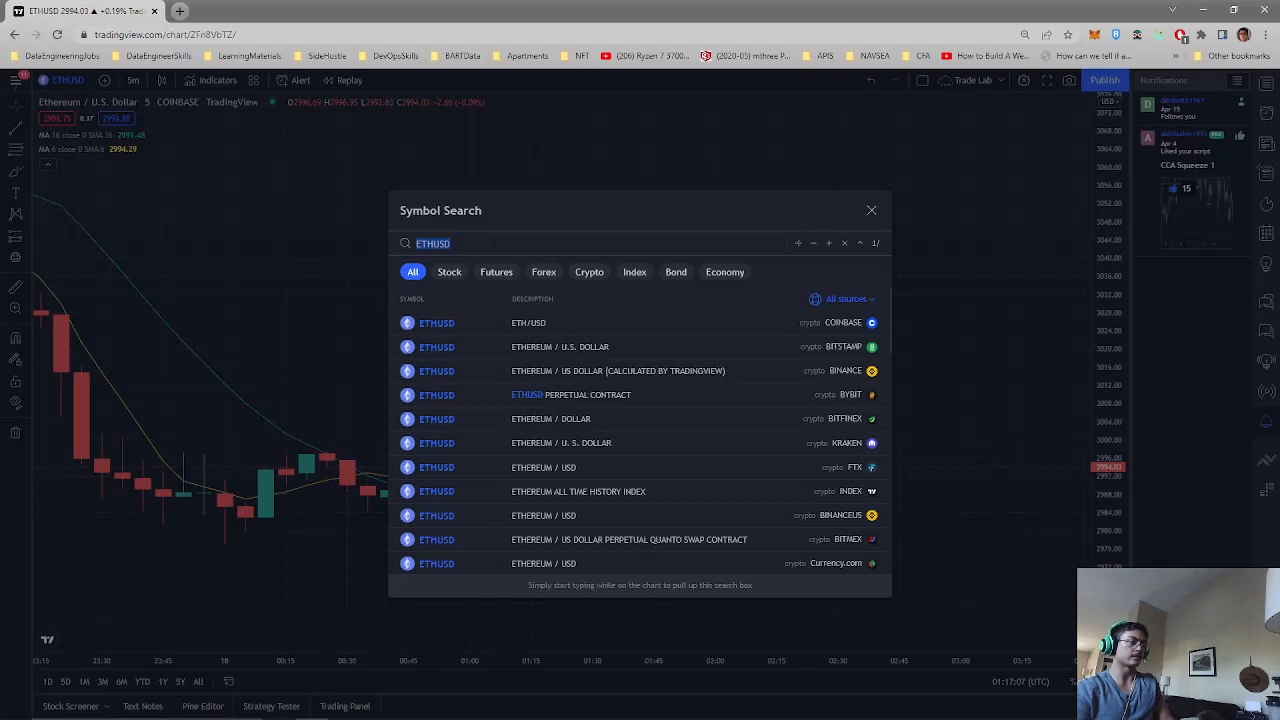
{"action": "type", "text": "SOL"}
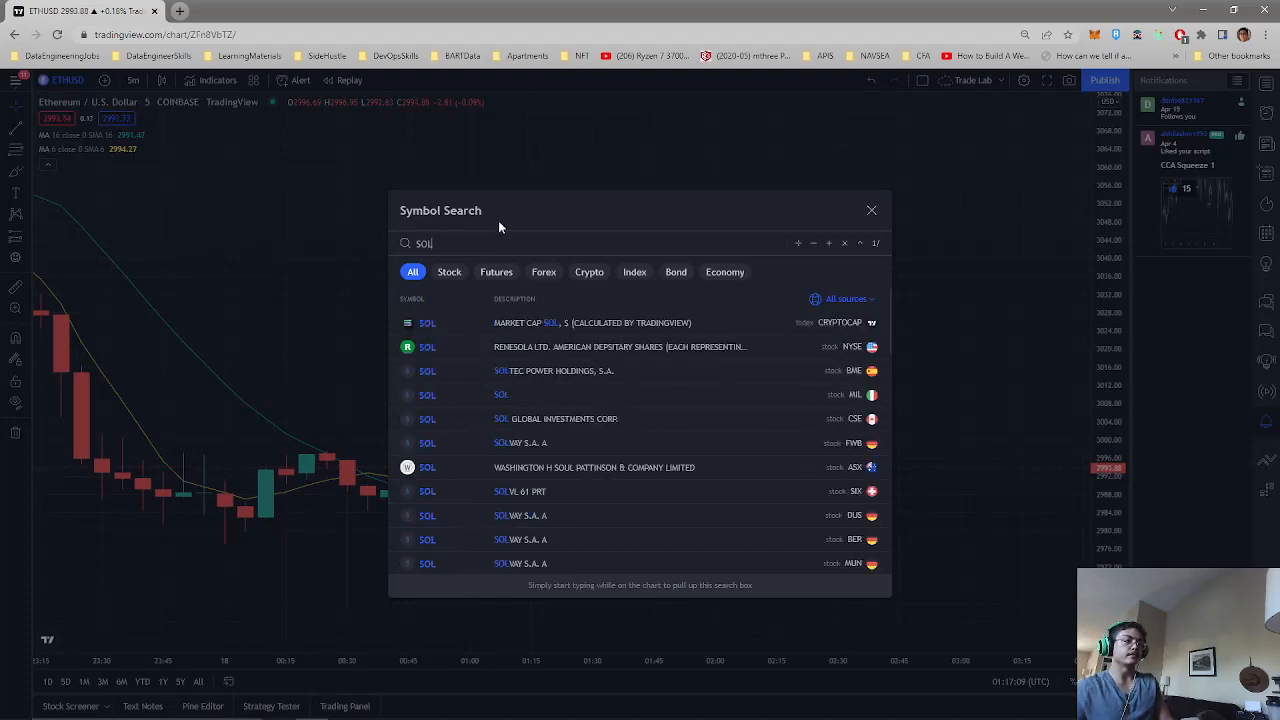
{"action": "type", "text": "USD"}
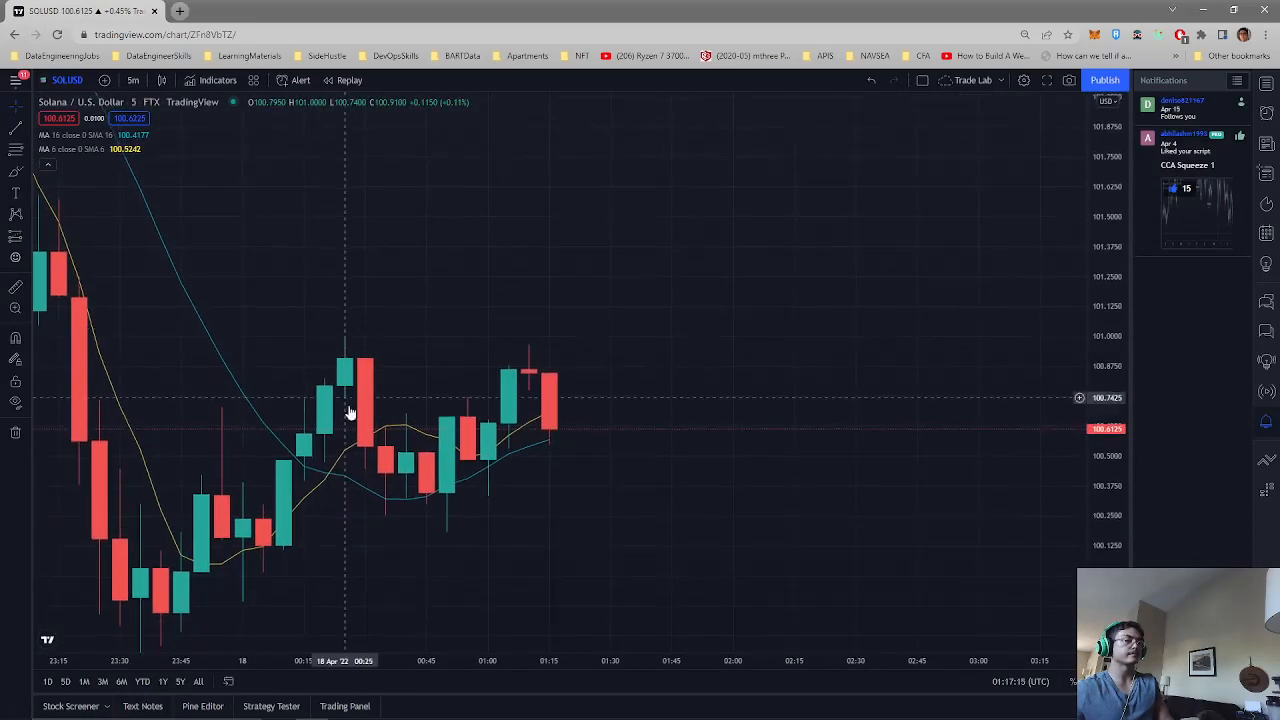
{"action": "mouse_move", "coordinate": [520, 434]}
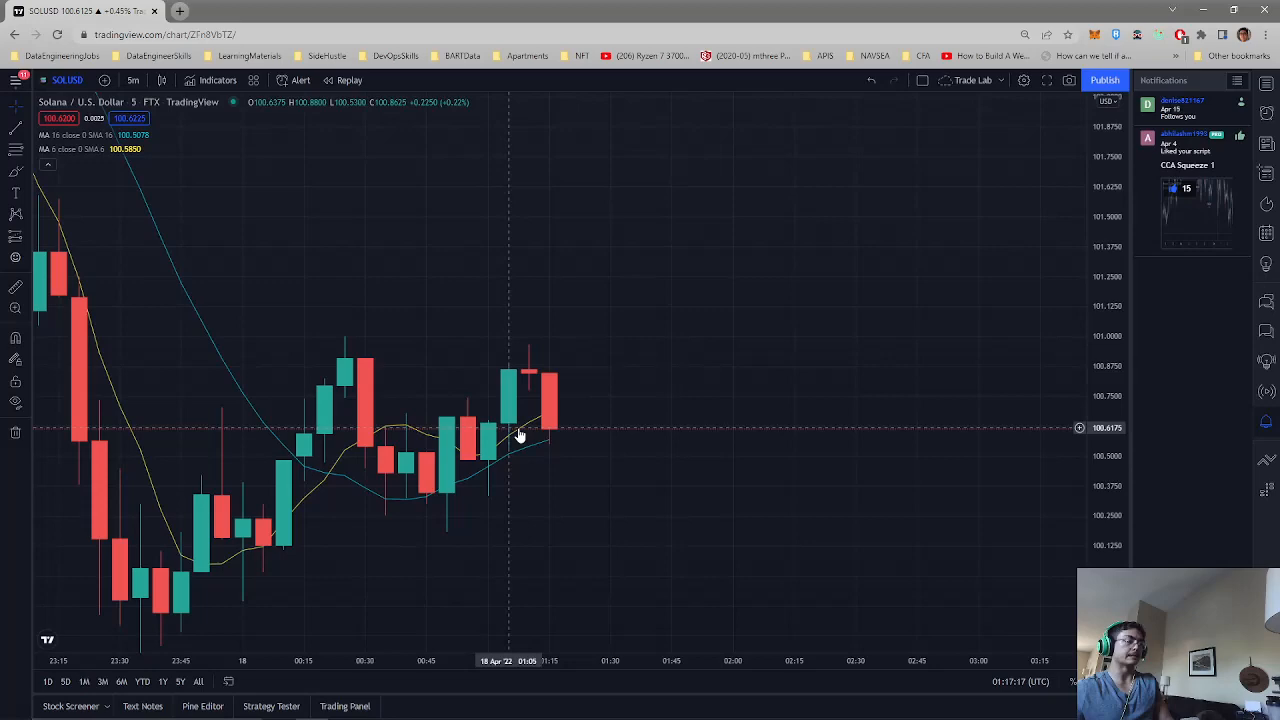